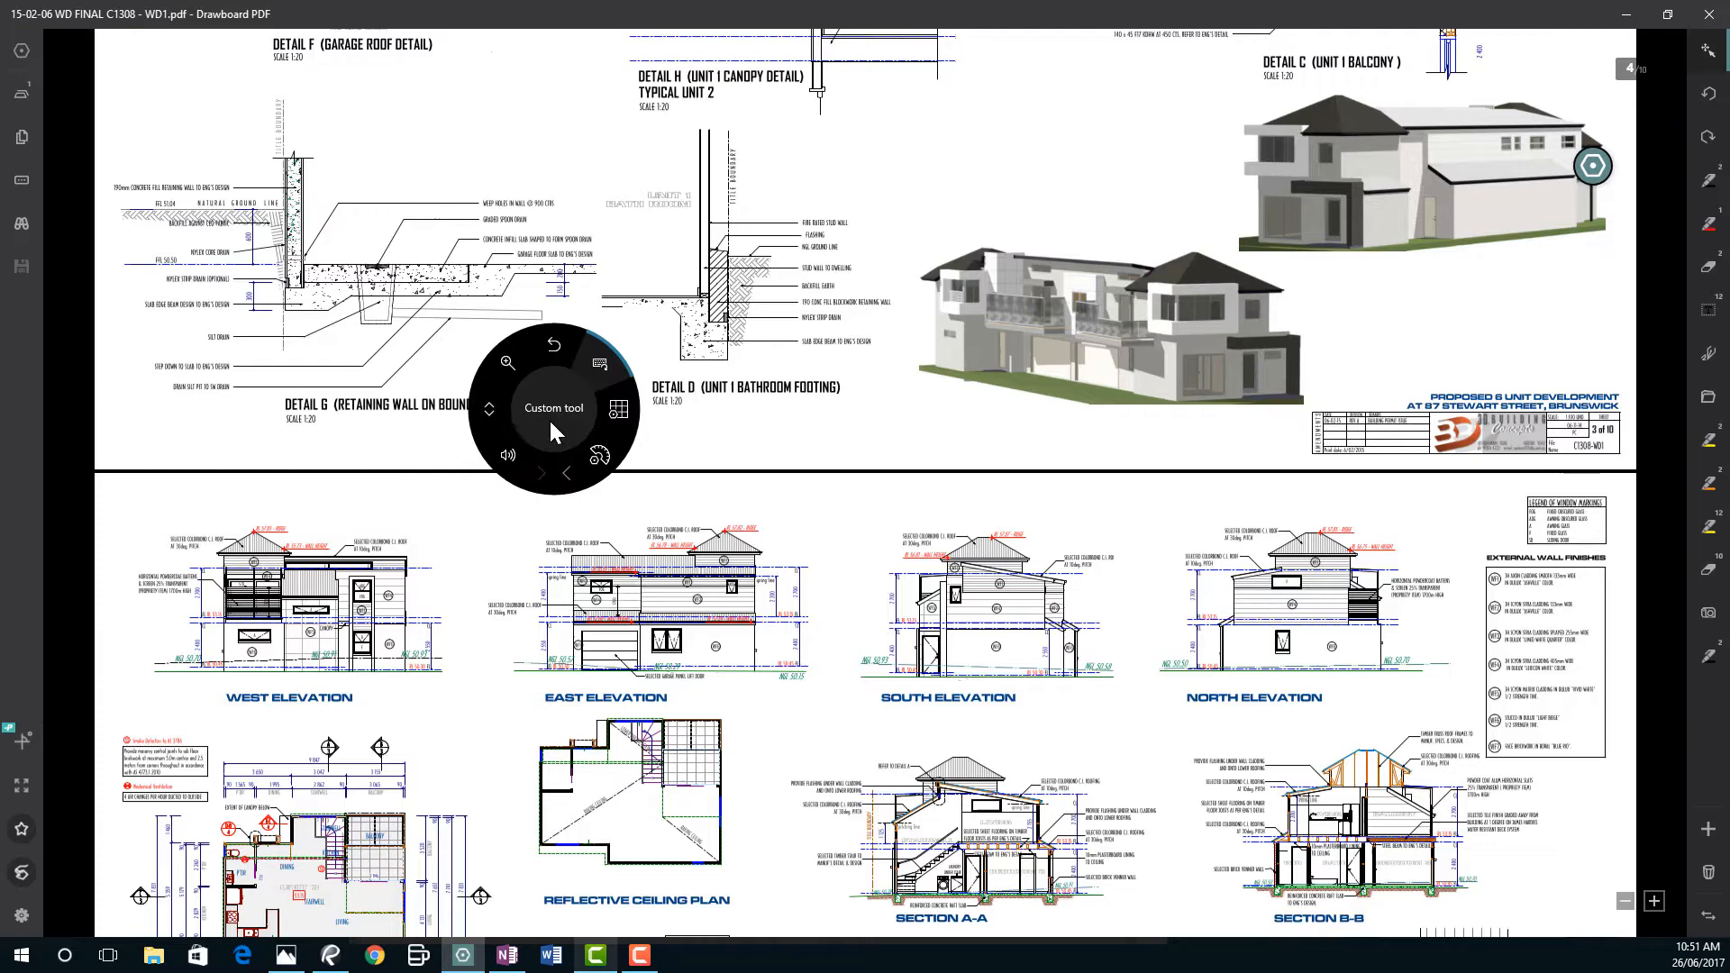
mouse_move(903, 479)
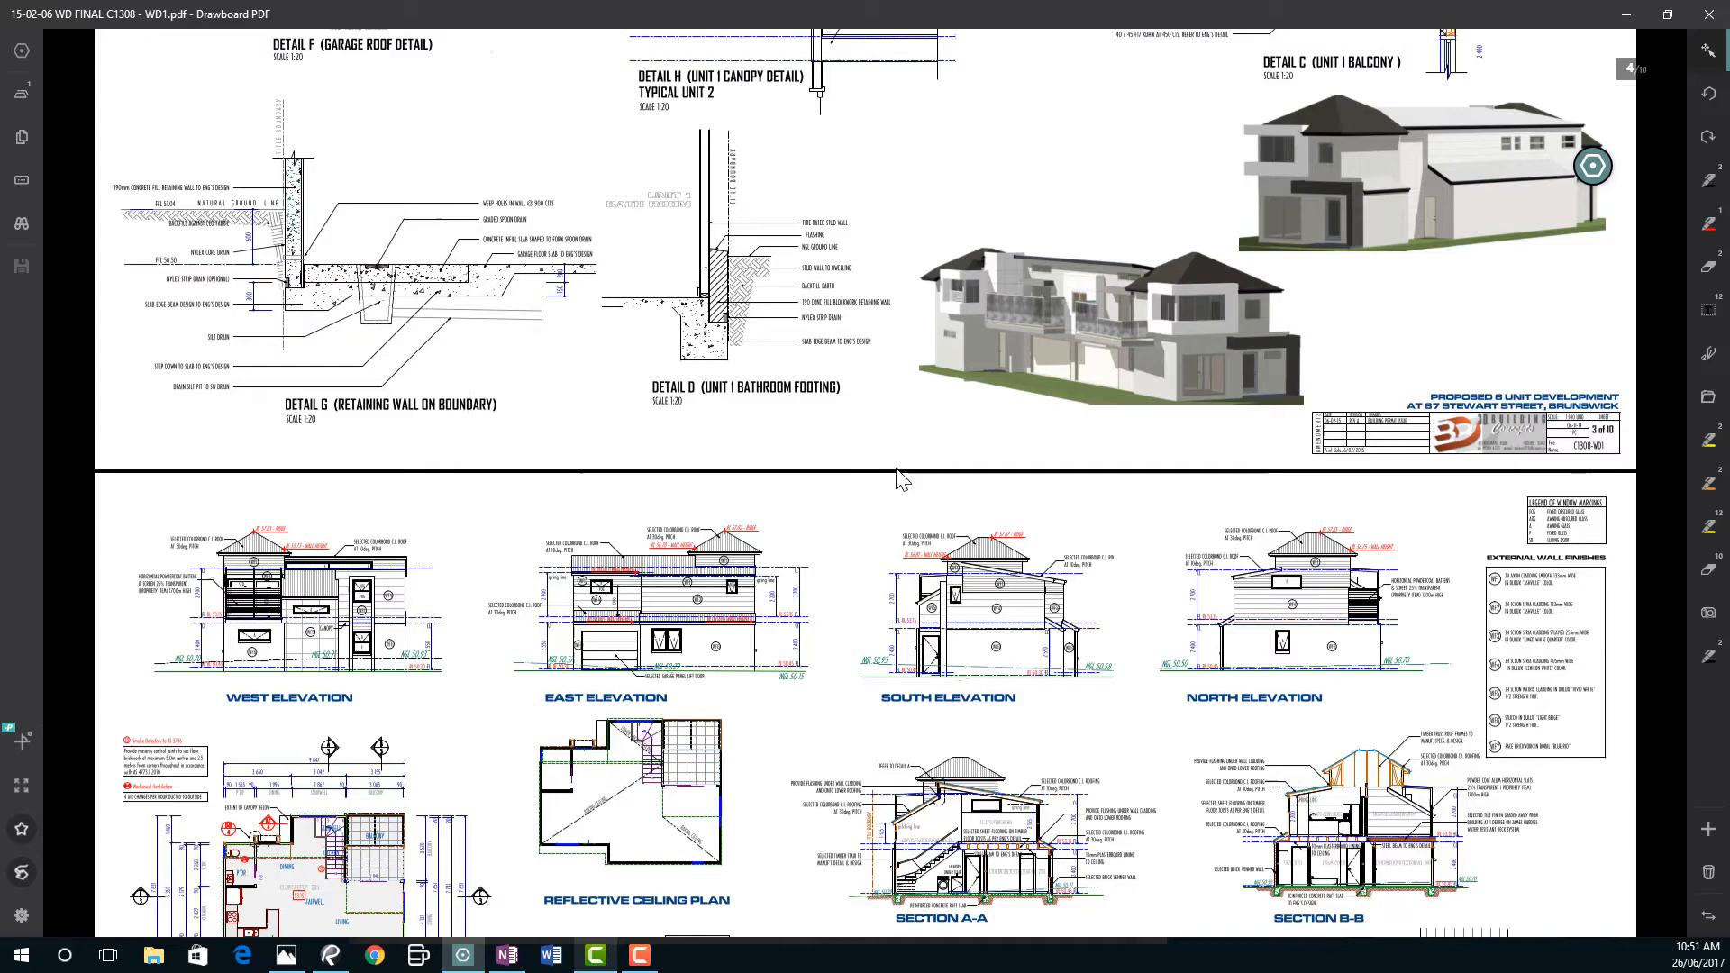
Scroll down through the sheet toward the Unit 1 and Unit 2 floor plans and sections
scroll(down, 3)
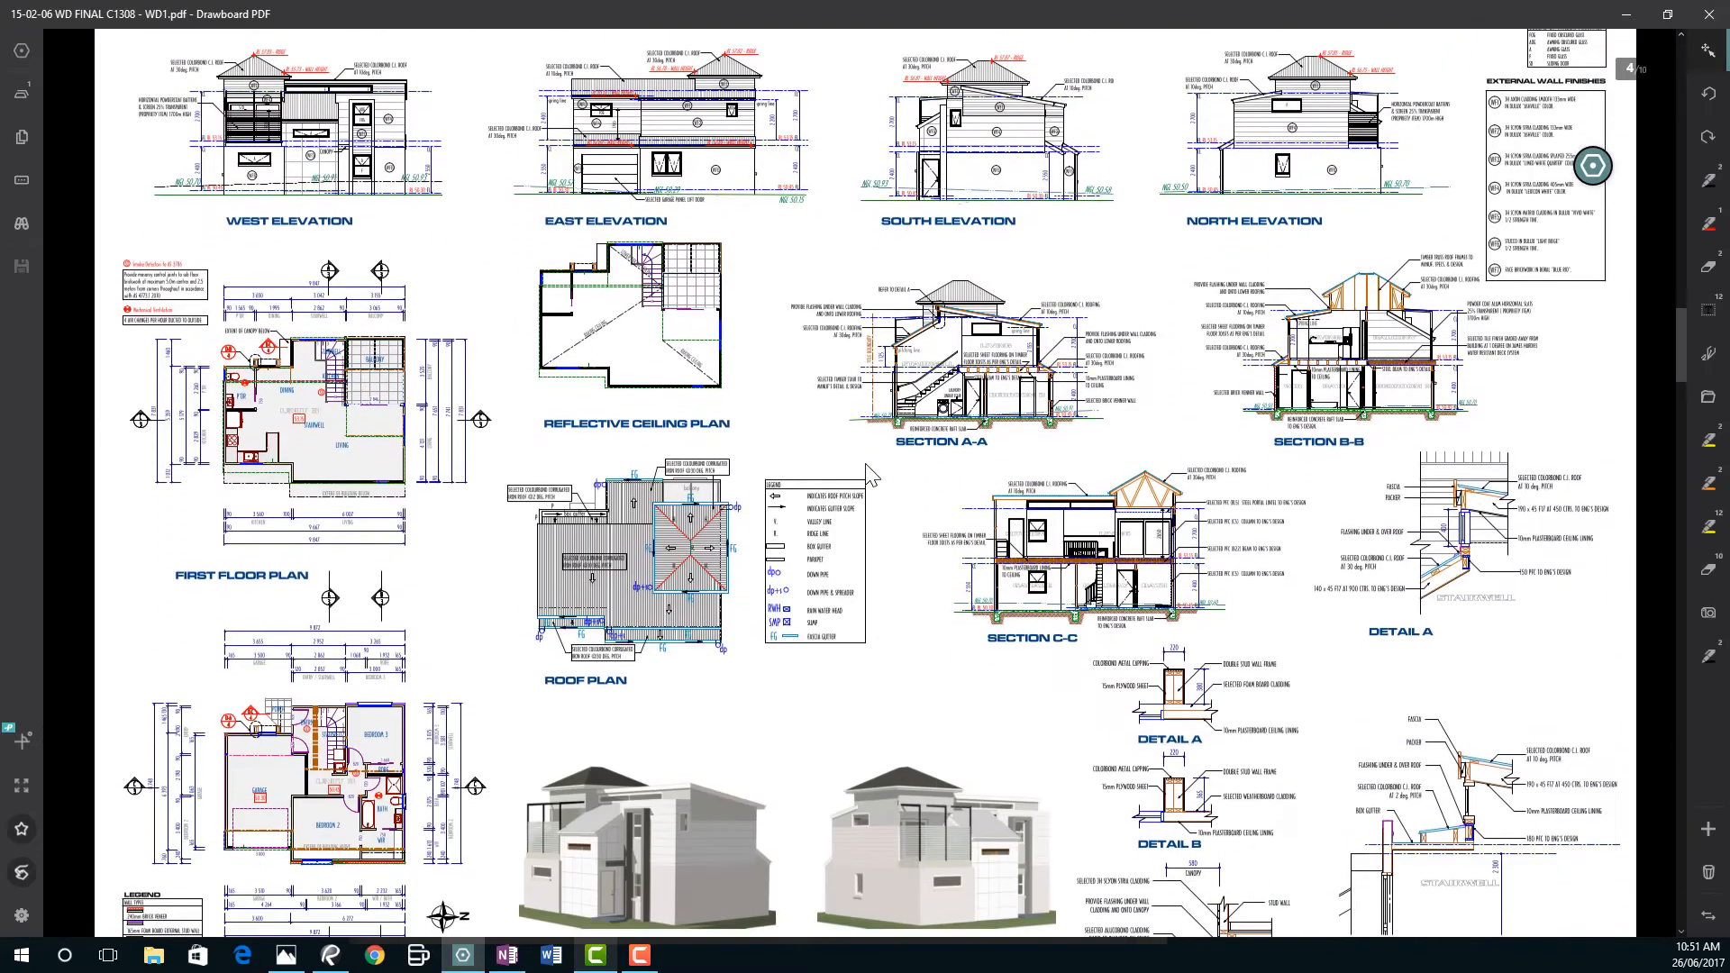
scroll(down, 3)
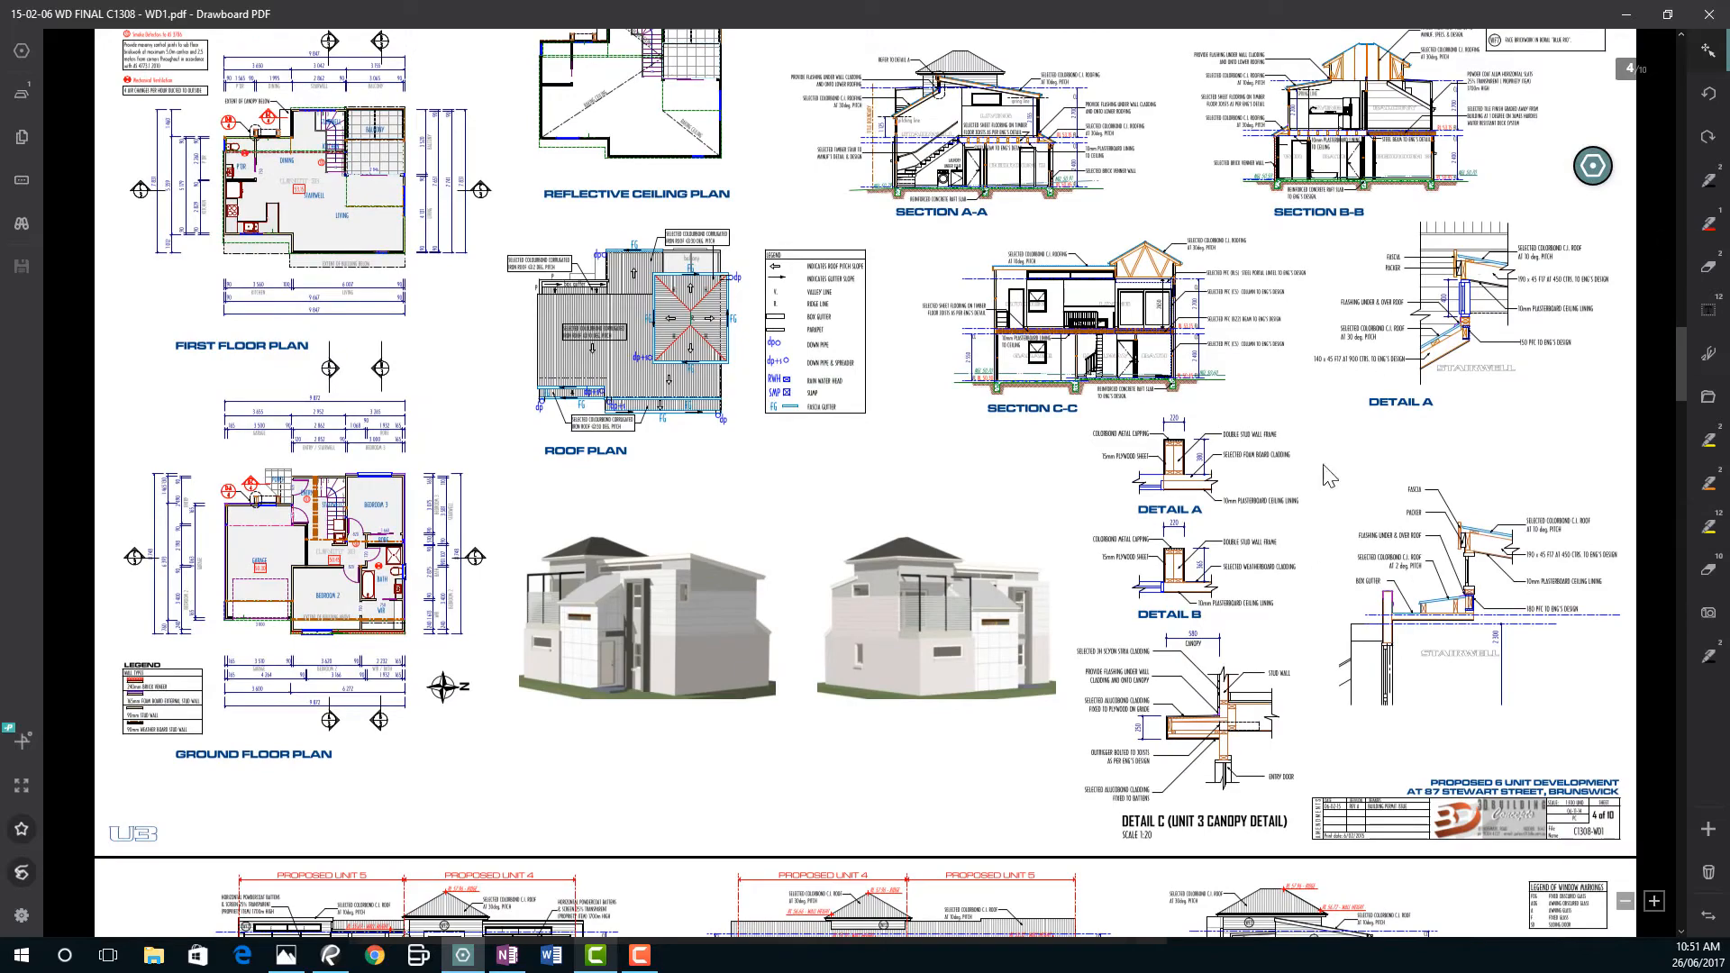
mouse_move(1169, 363)
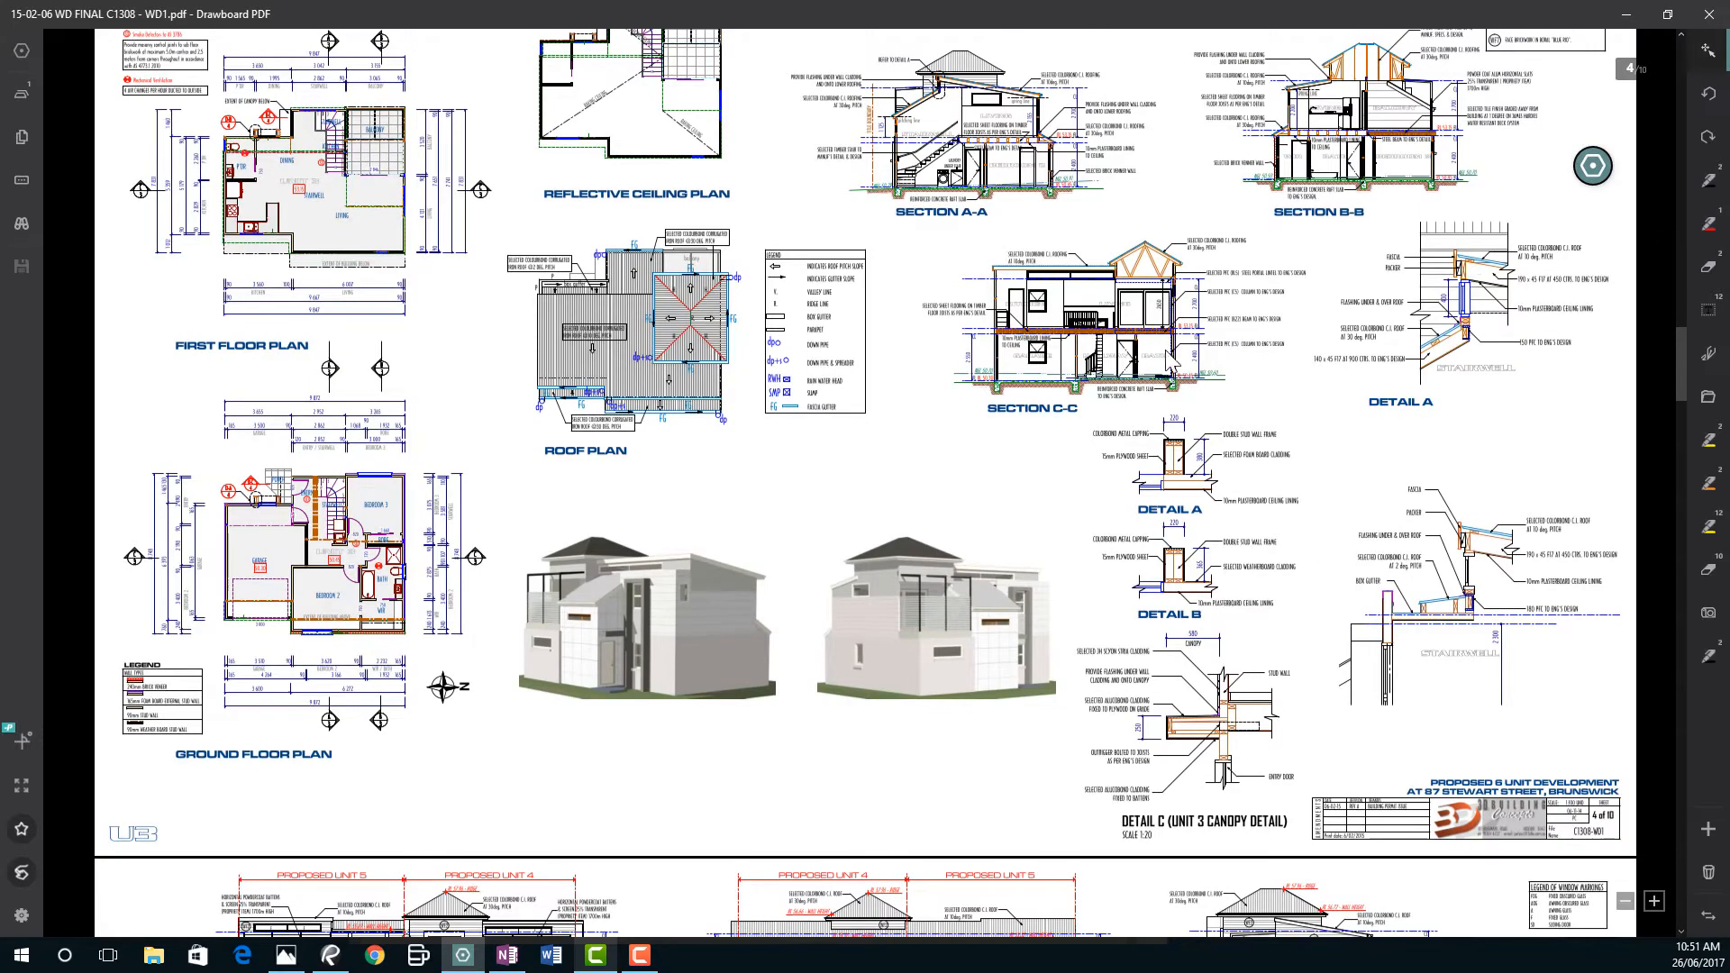
scroll(down, 3)
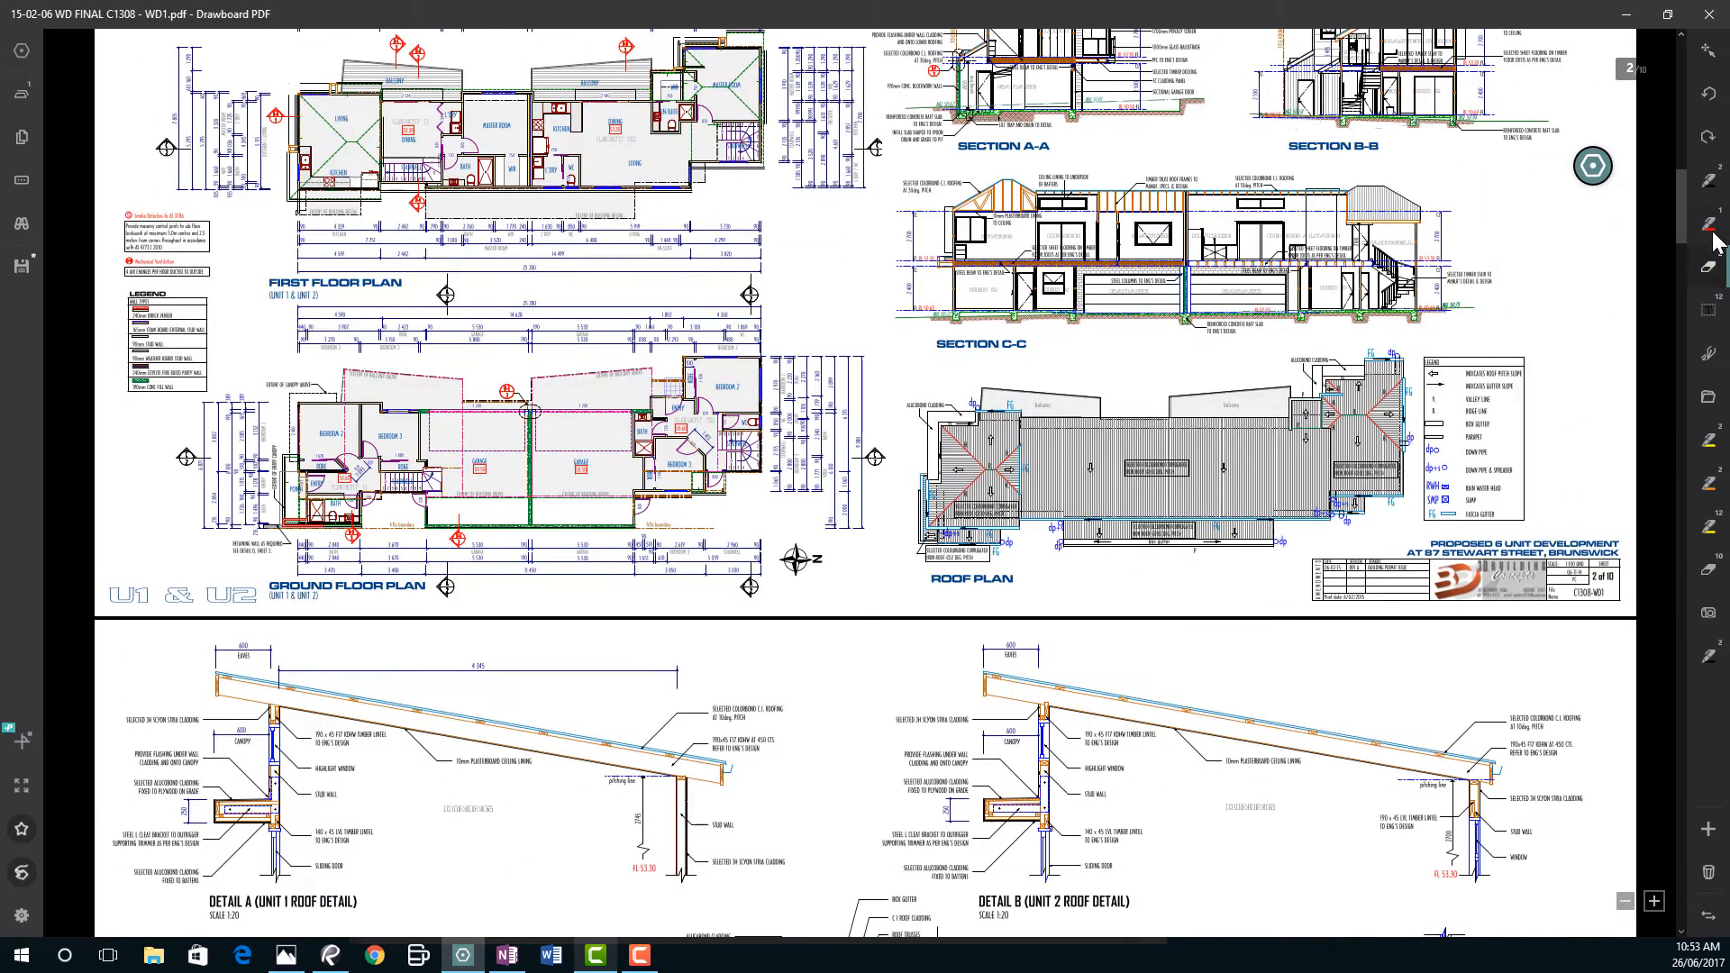
mouse_move(1713, 198)
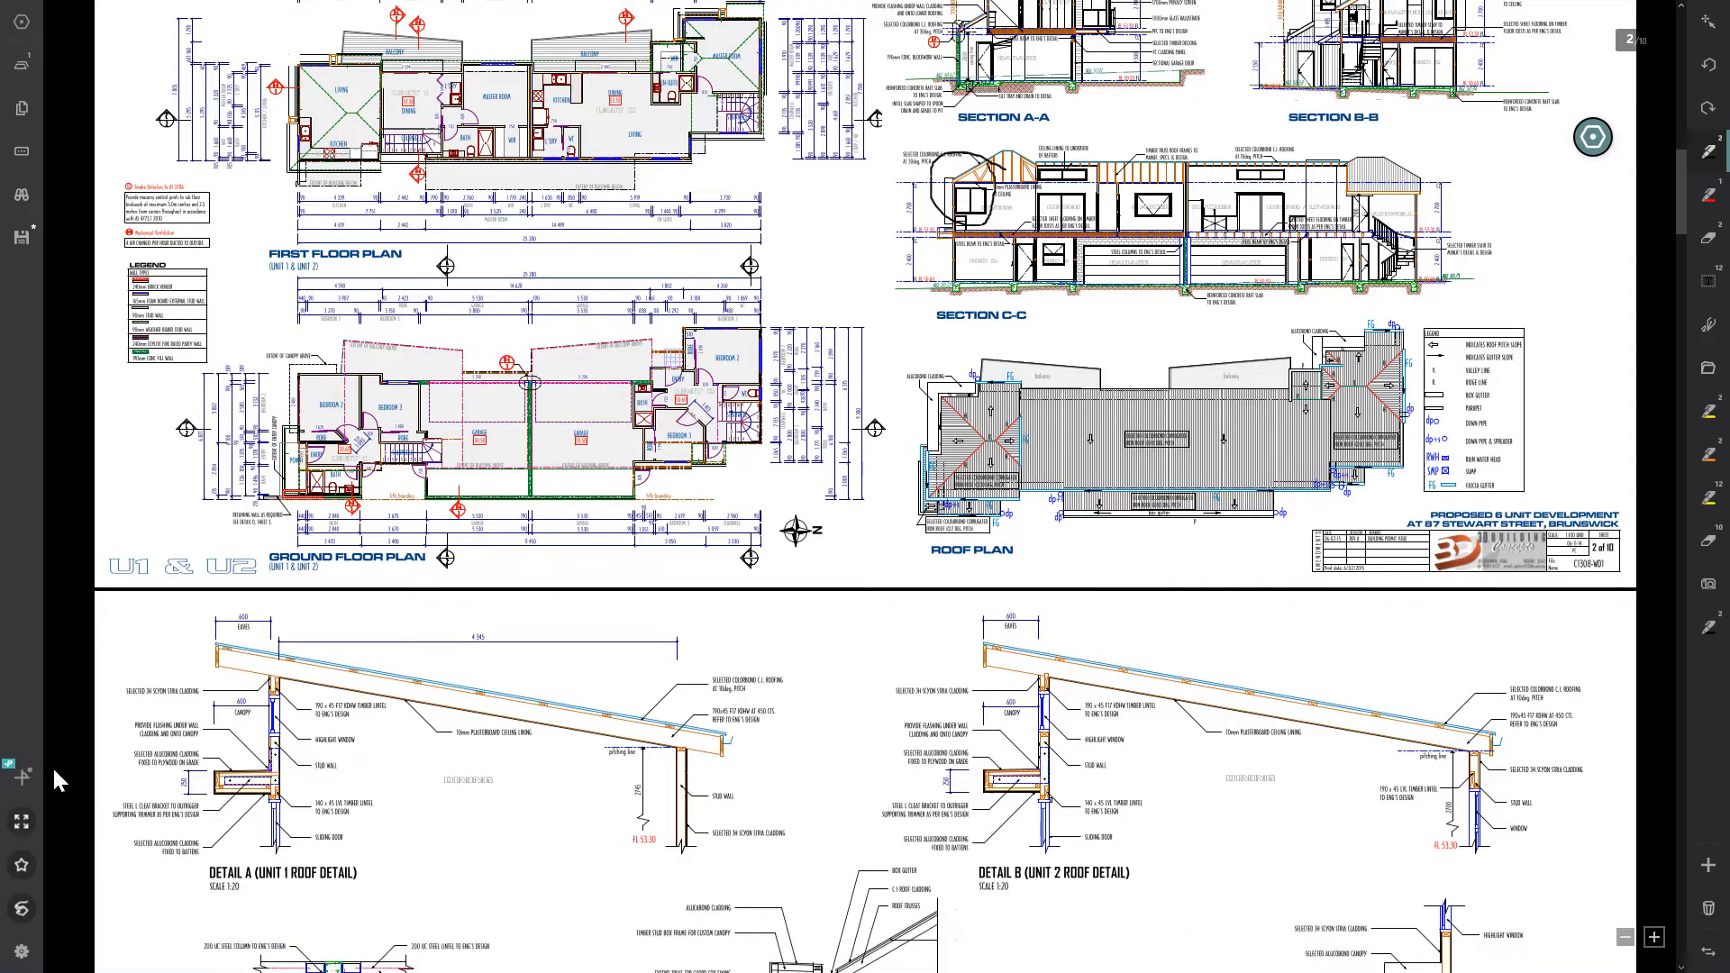
mouse_move(19, 951)
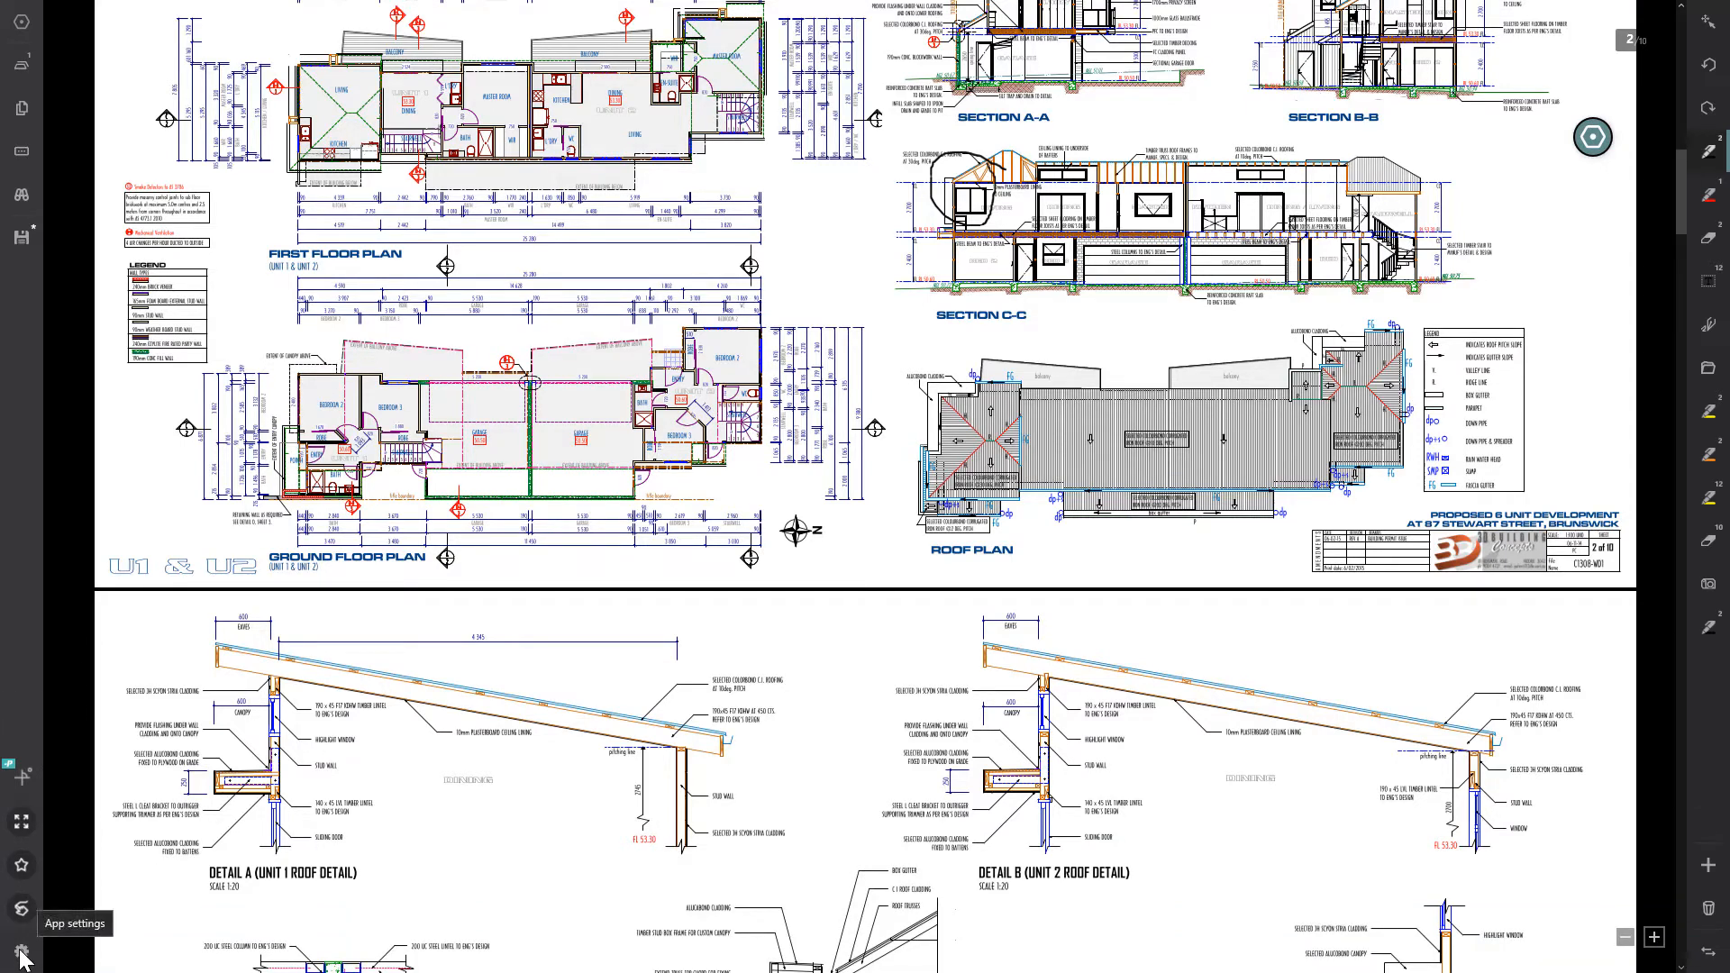
Reach the Help page listing keyboard shortcuts via the App settings gear
click(20, 955)
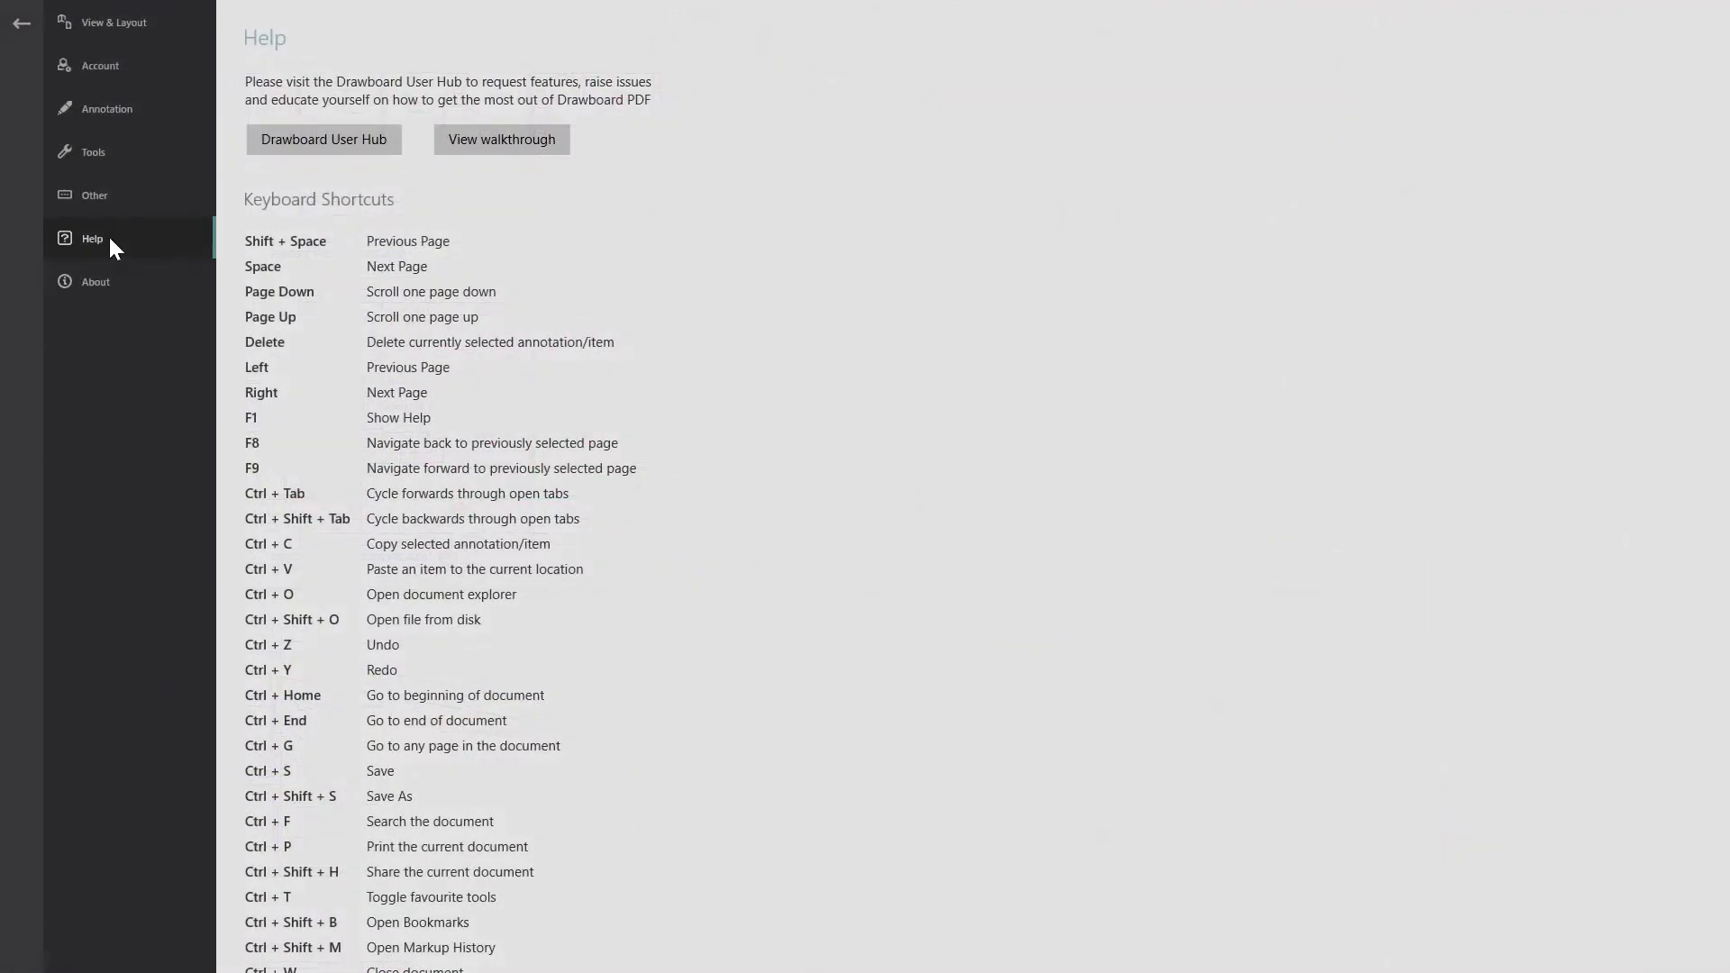
mouse_move(273, 518)
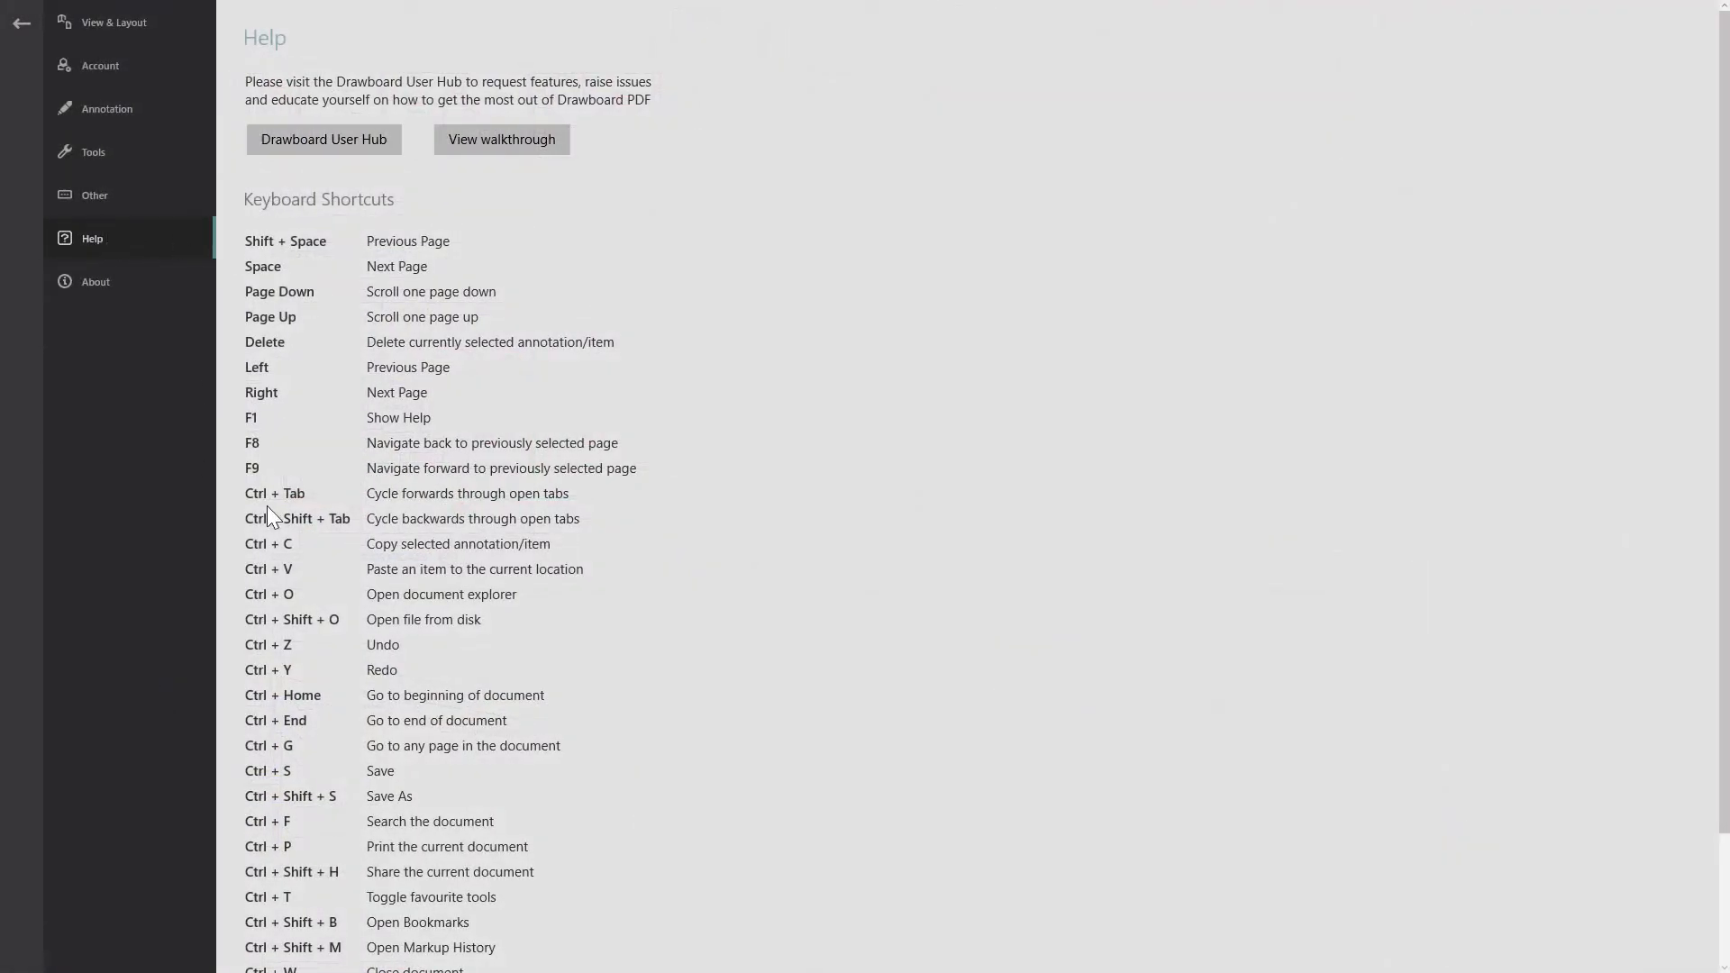
mouse_move(292, 298)
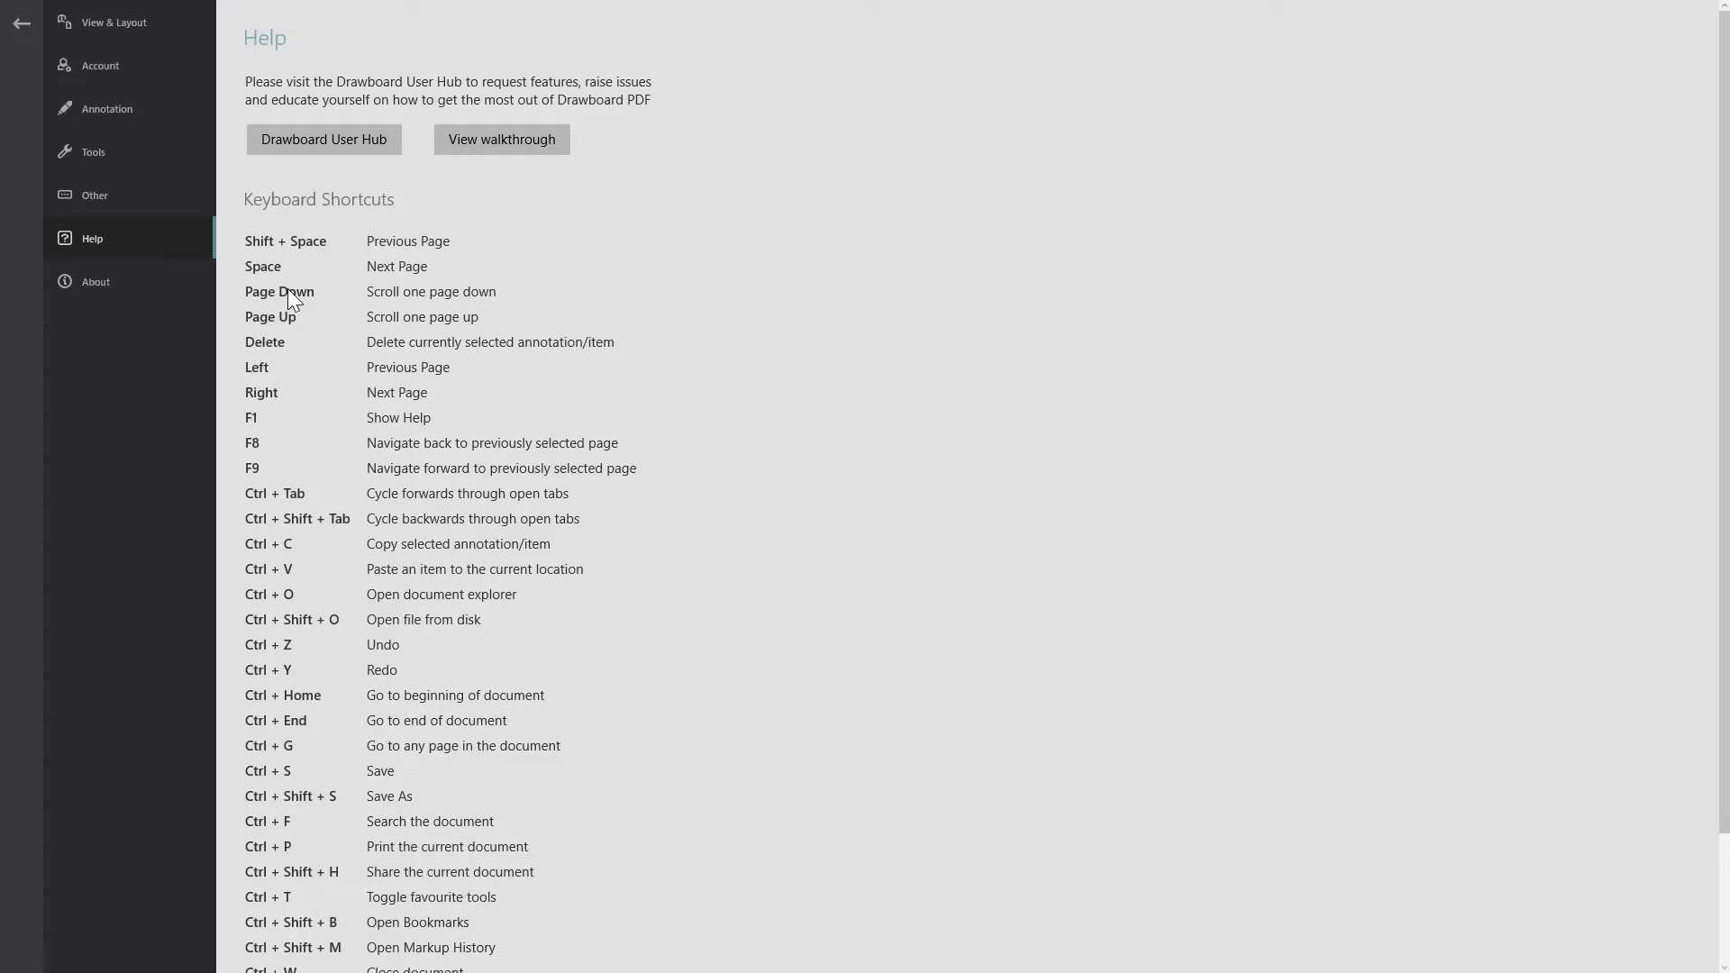
mouse_move(308, 812)
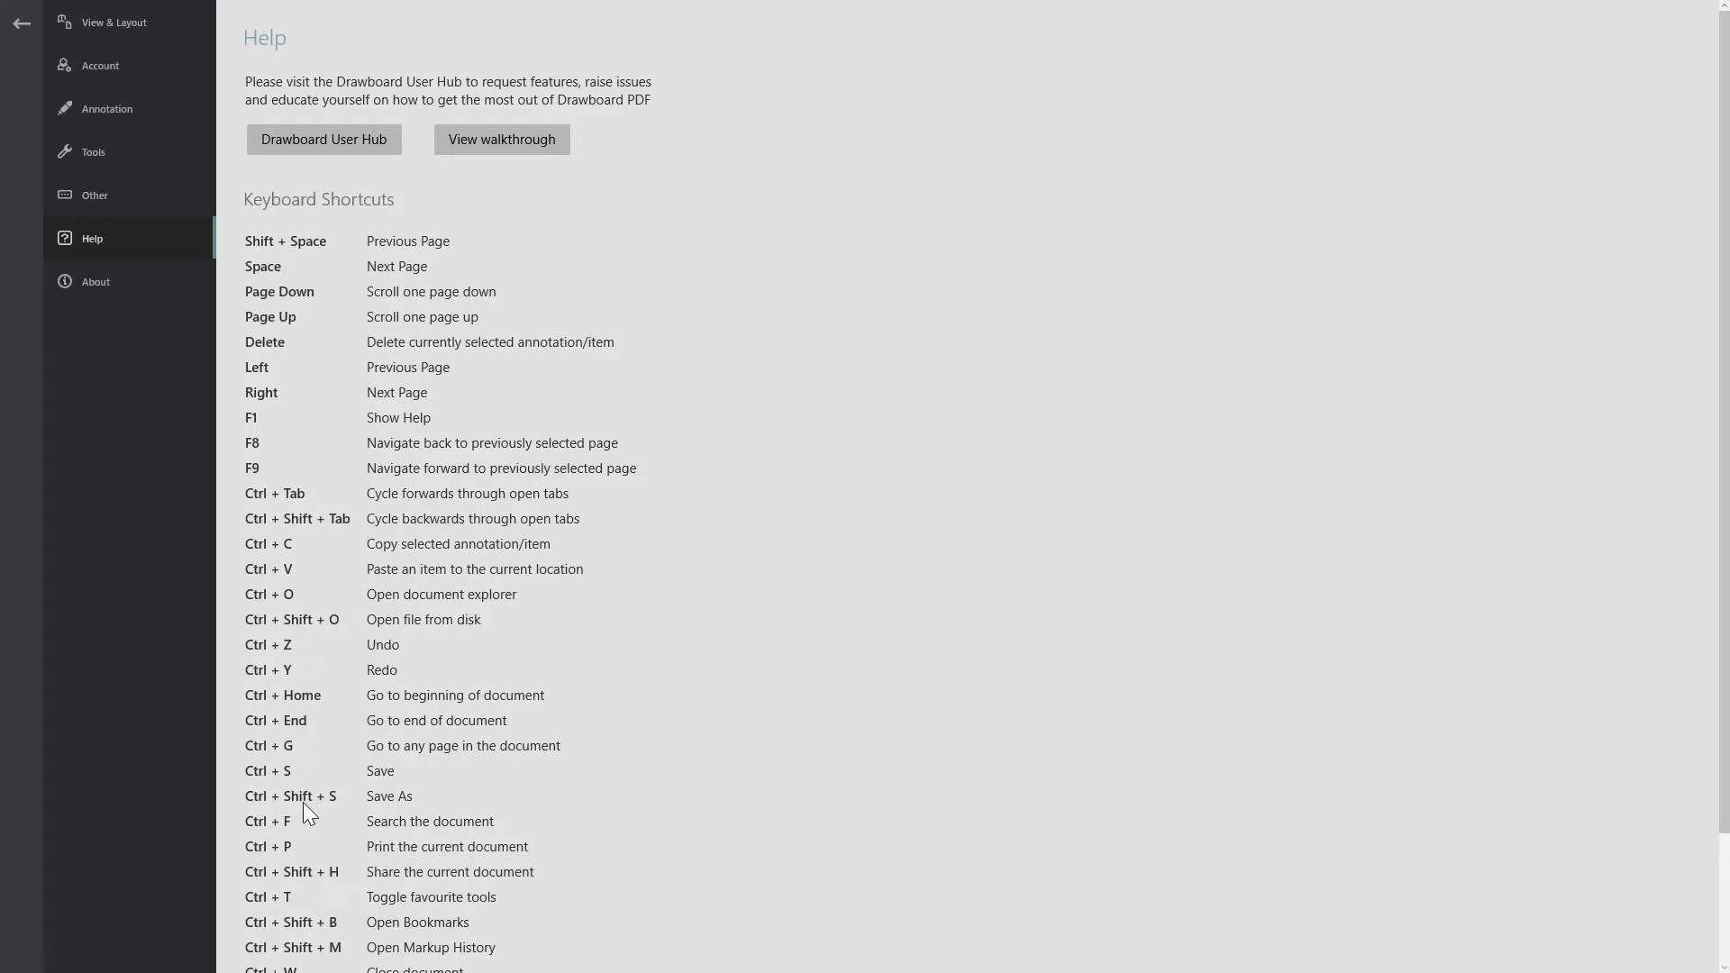